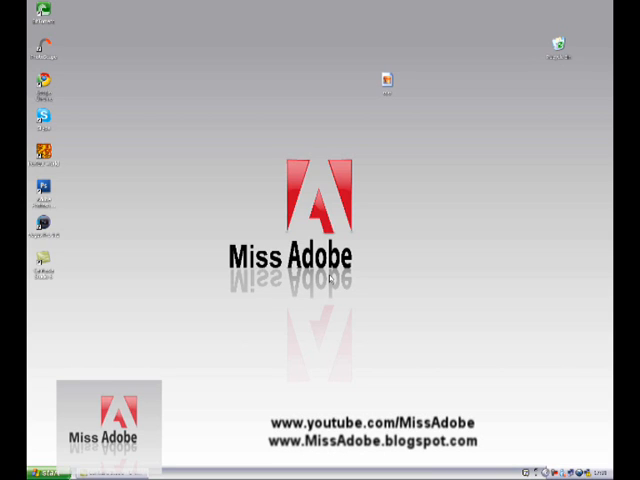
mouse_move(28, 213)
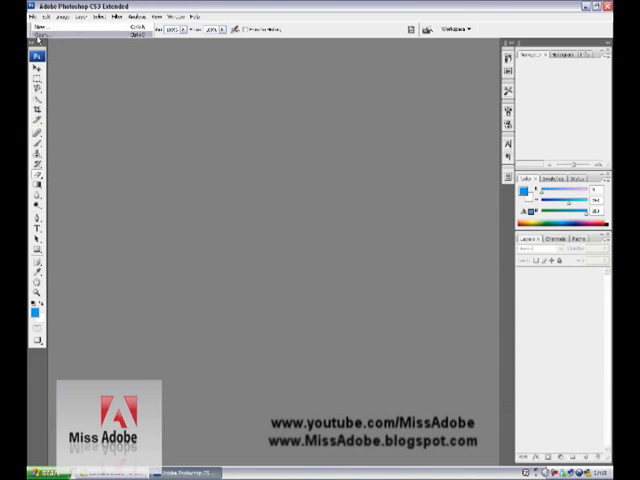
- Open eye.jpg from the Desktop
left_click(15, 16)
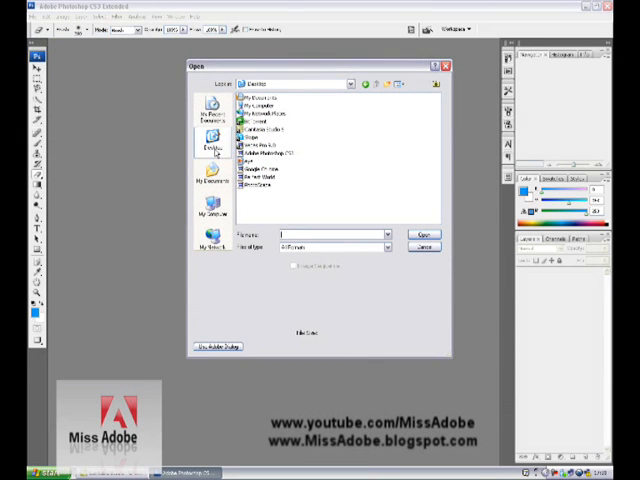
left_click(256, 163)
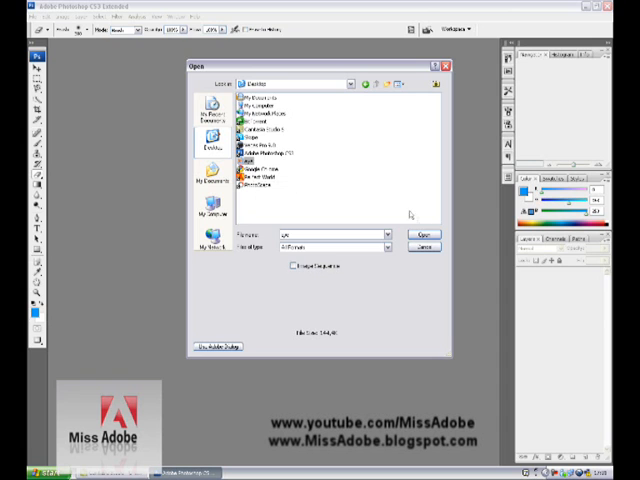
left_click(423, 247)
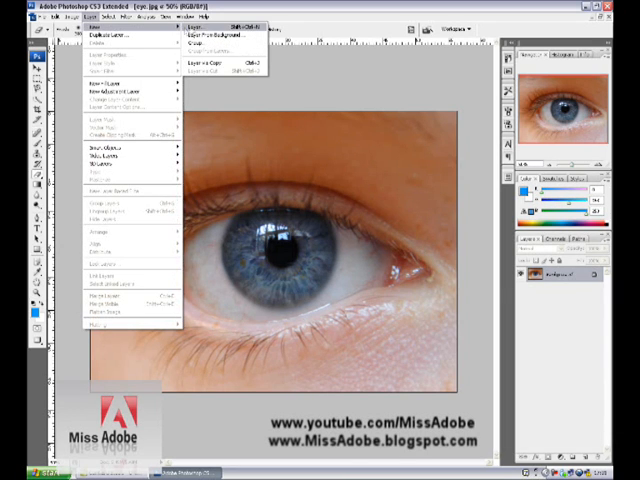
- Add Layer 1 with its blending mode set to Color
left_click(96, 30)
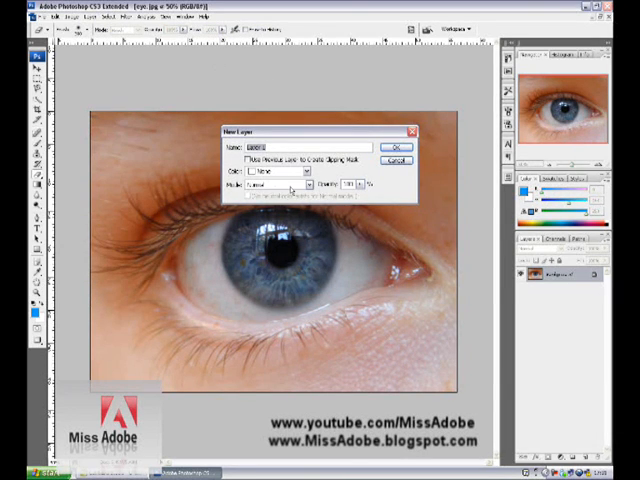
left_click(290, 184)
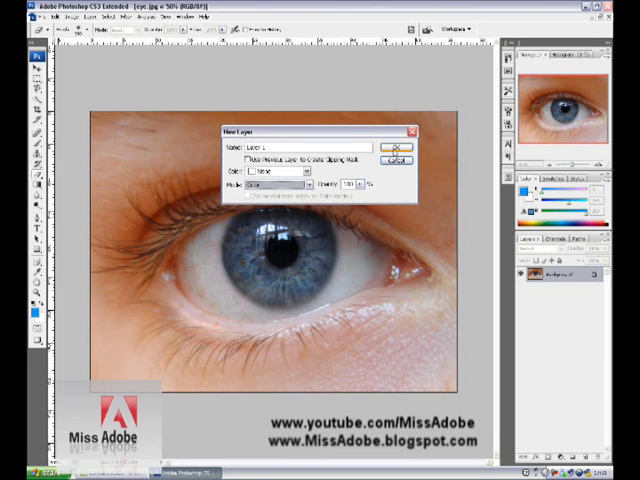
left_click(395, 147)
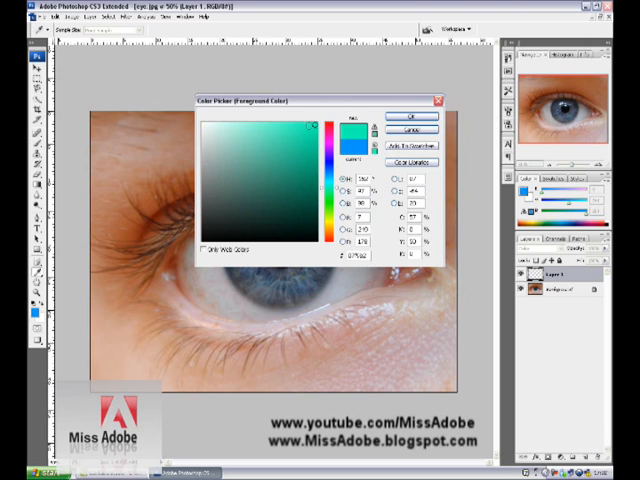
- Accept teal green as the foreground painting colour in the Color Picker
left_click(411, 117)
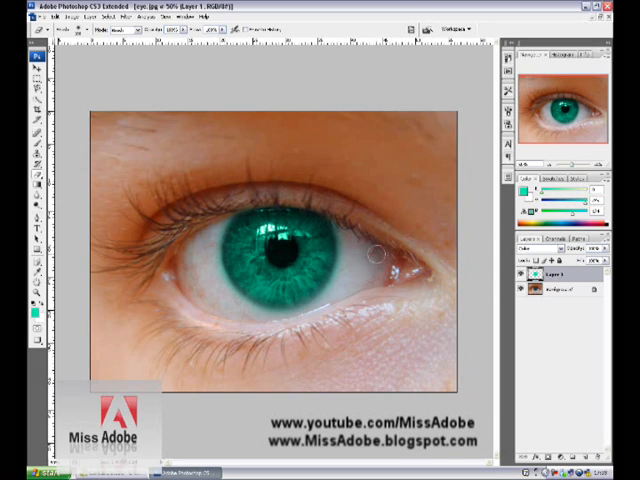
mouse_move(342, 227)
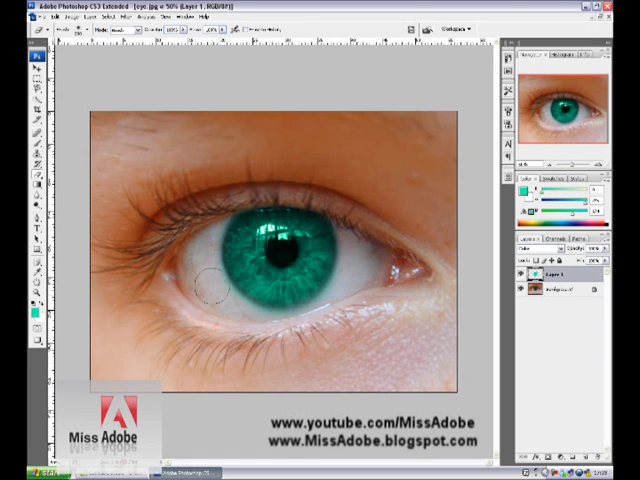
mouse_move(285, 325)
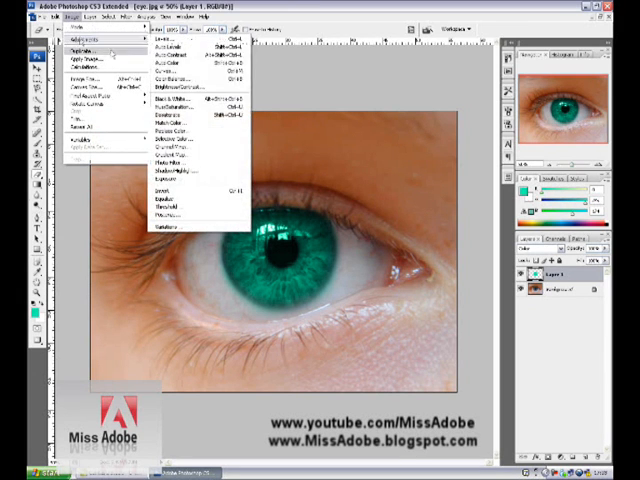
- Drag the Hue/Saturation hue slider until the painted iris previews red
left_click(183, 108)
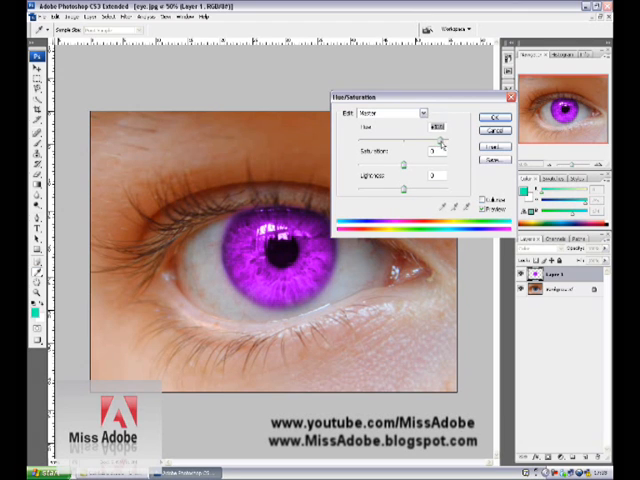
left_click_drag(438, 138, 448, 138)
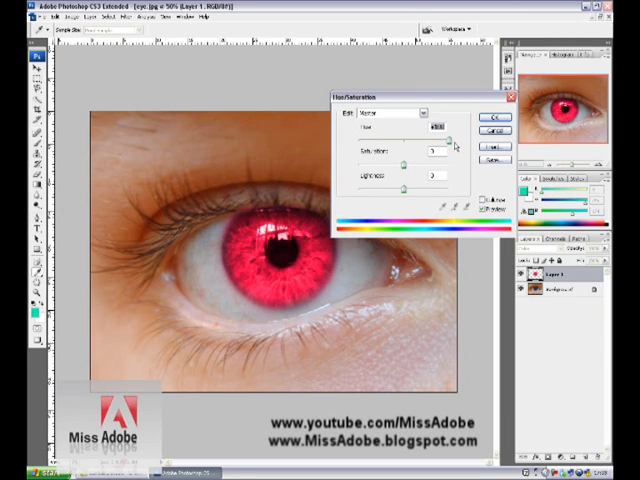